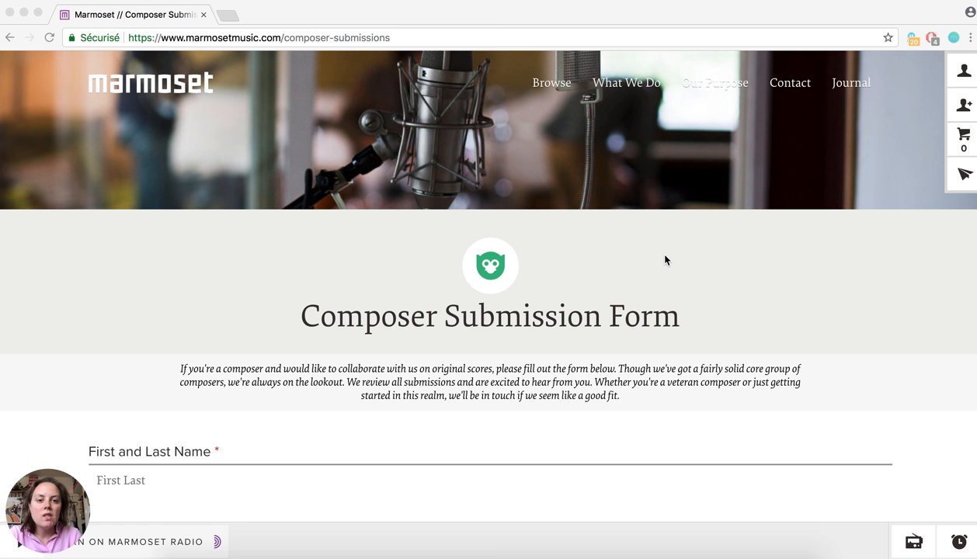
mouse_move(179, 90)
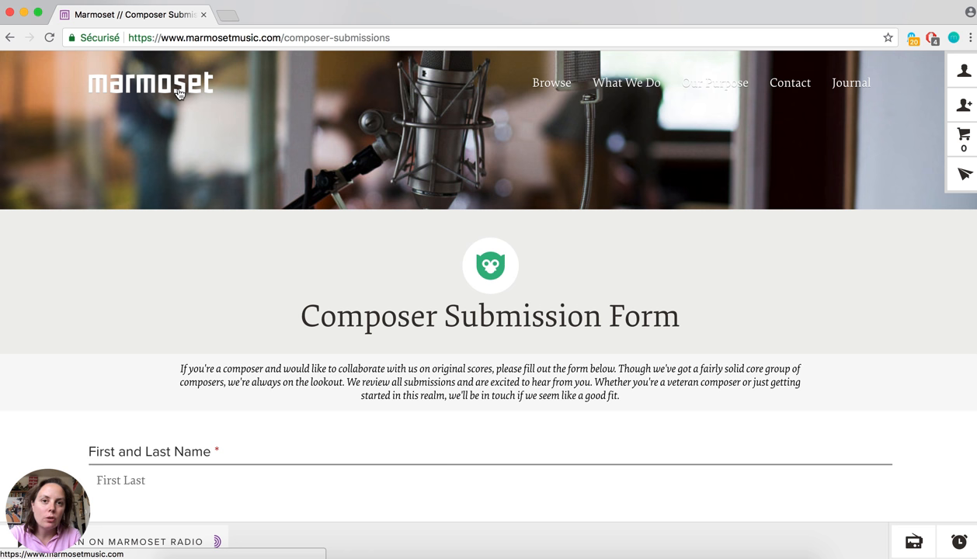
mouse_move(306, 218)
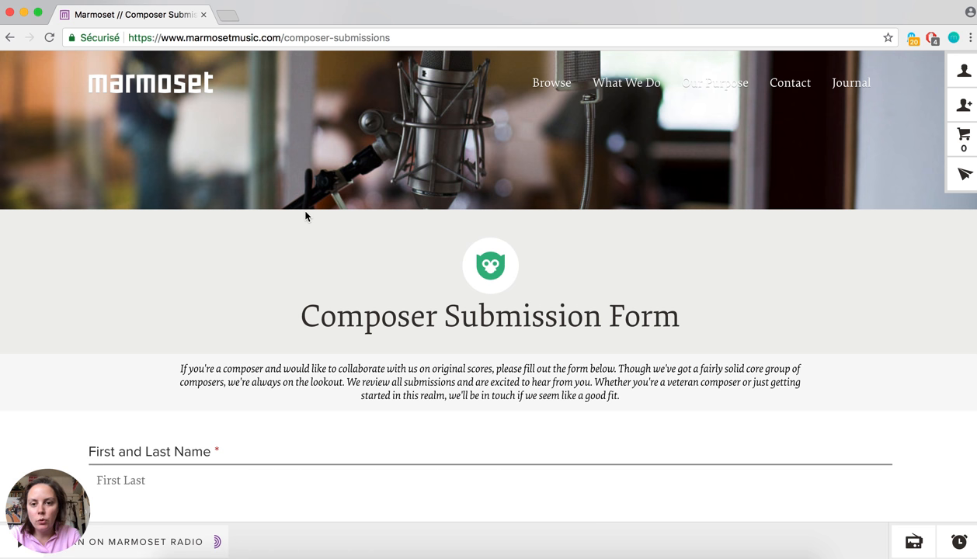
scroll("down", 3)
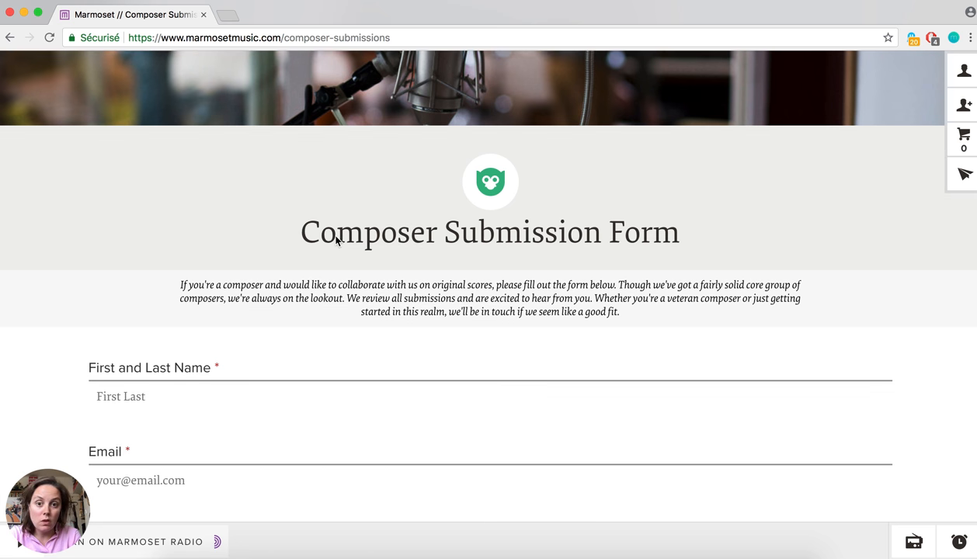
scroll("down", 3)
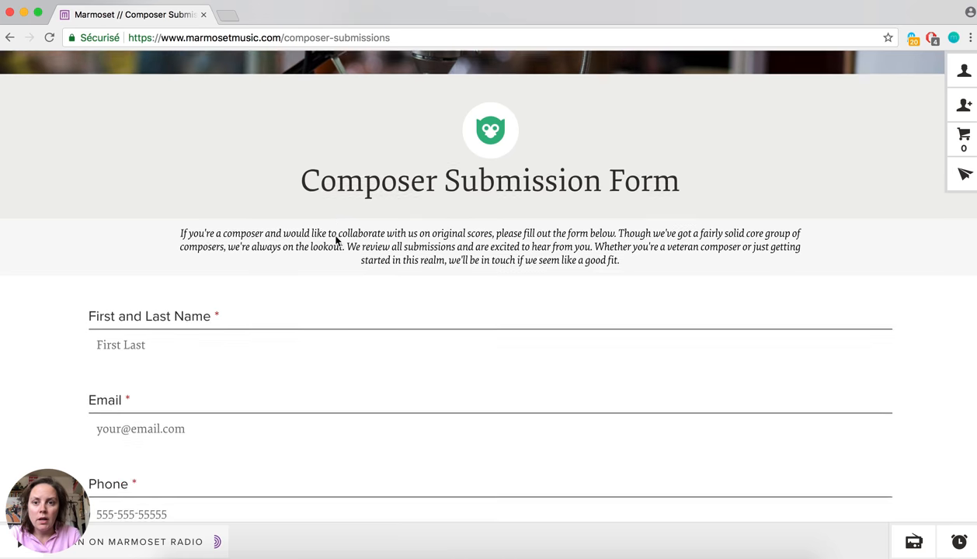
scroll("down", 3)
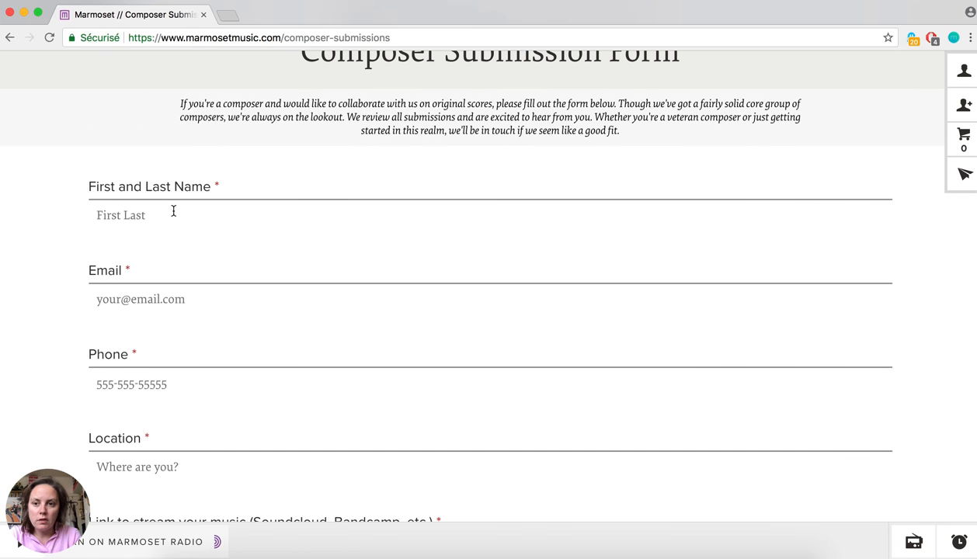
scroll("down", 3)
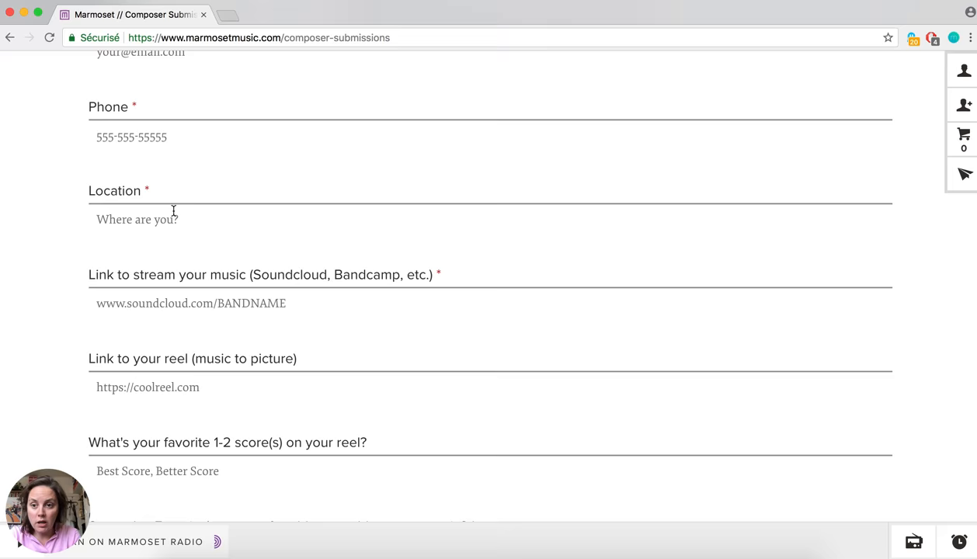
scroll("down", 3)
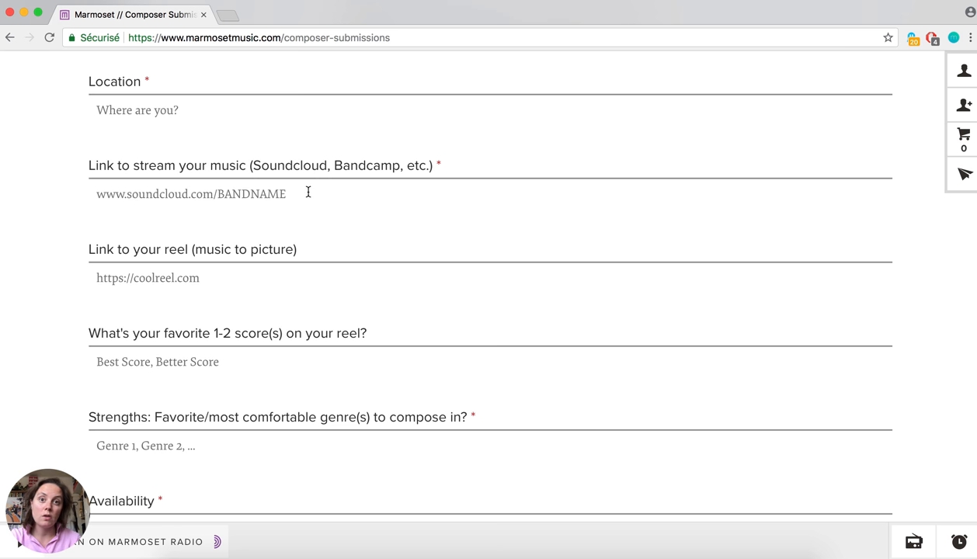
mouse_move(324, 193)
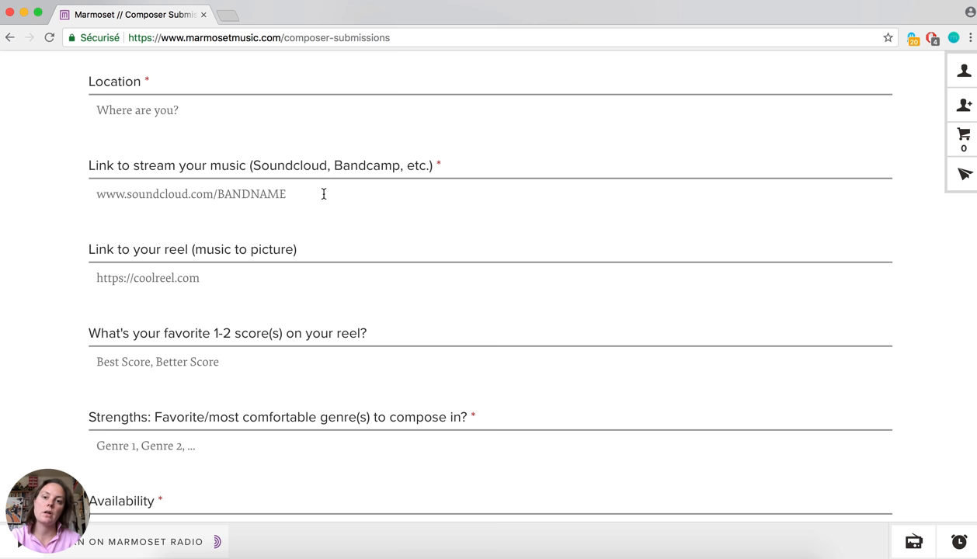
scroll("down", 3)
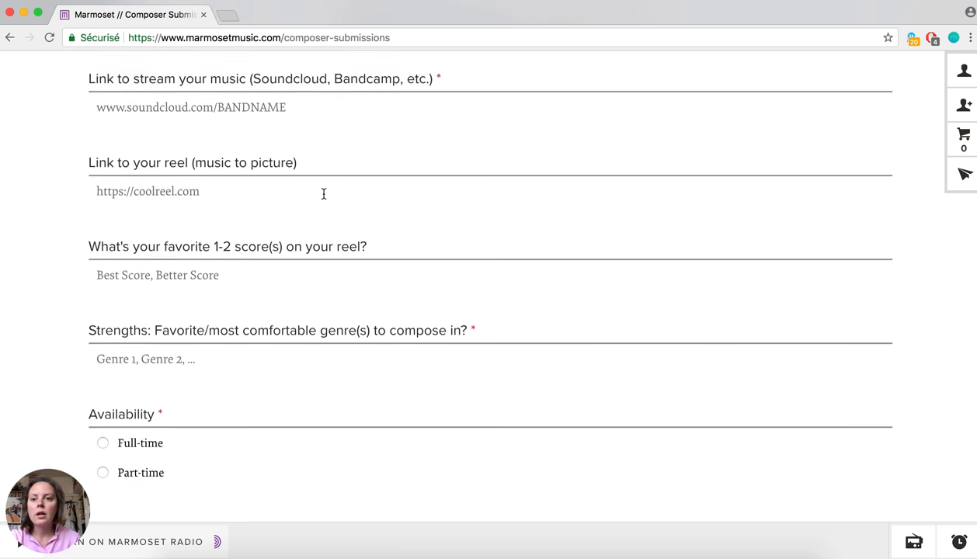
scroll("down", 3)
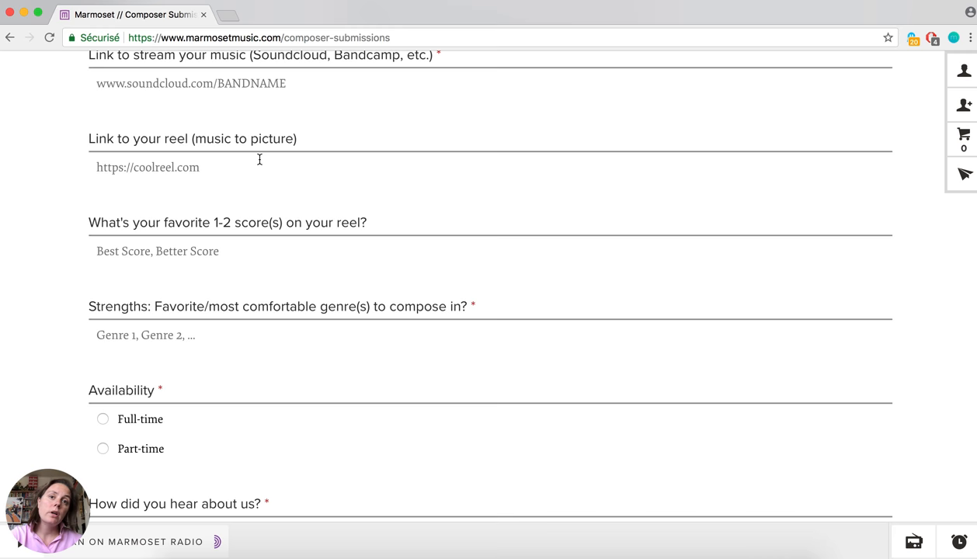
scroll("down", 3)
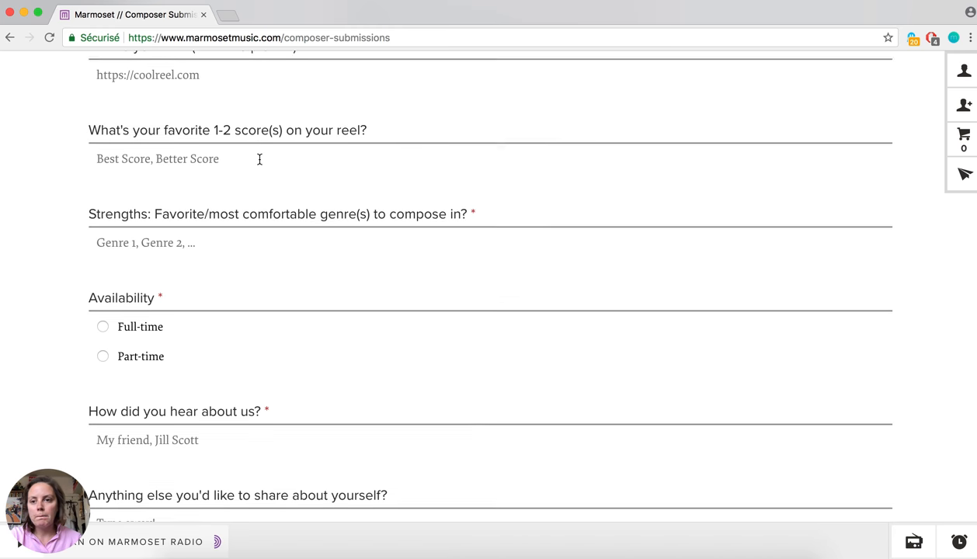
scroll("down", 3)
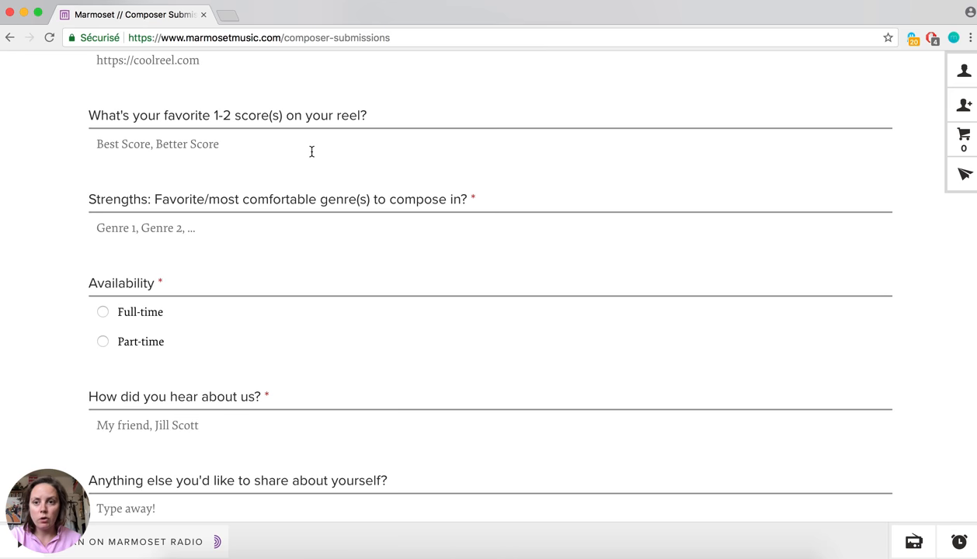
scroll("down", 3)
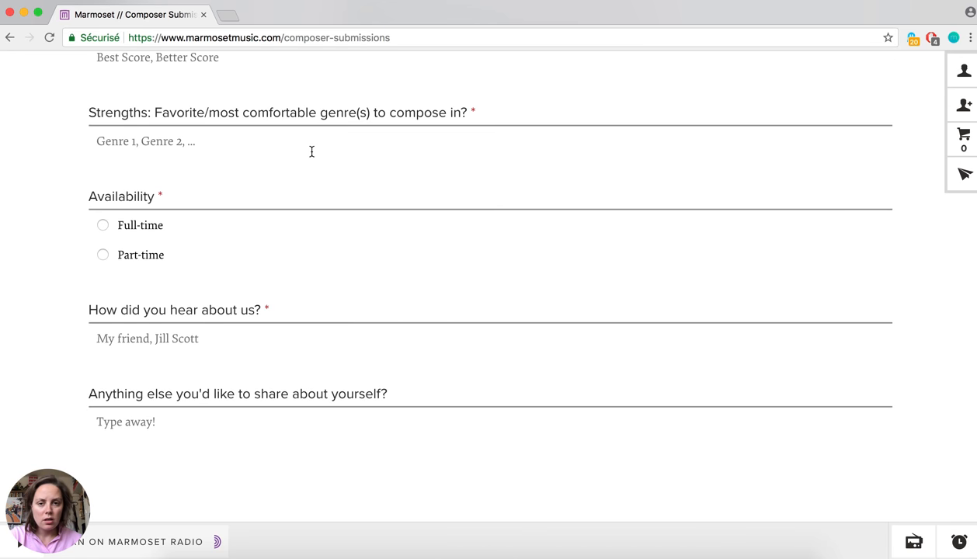
scroll("down", 3)
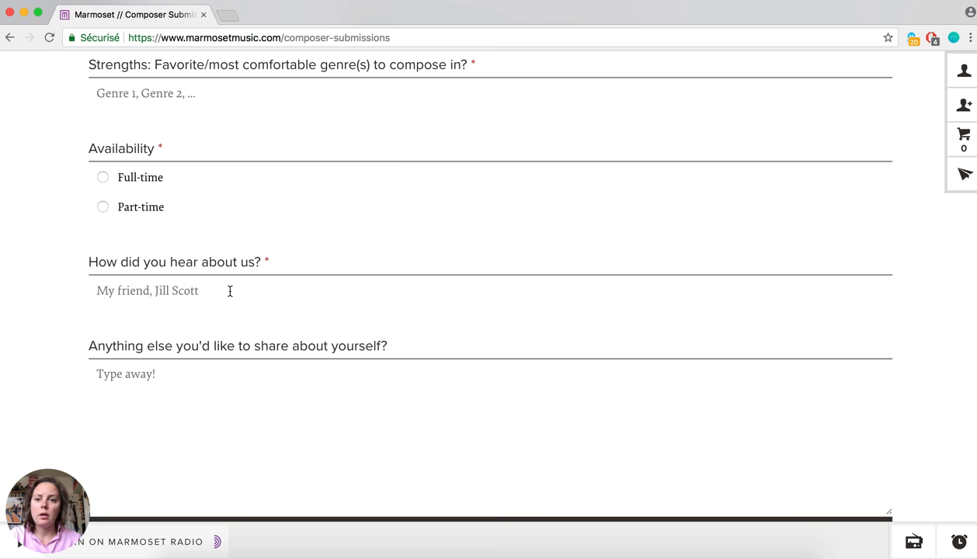
scroll("down", 3)
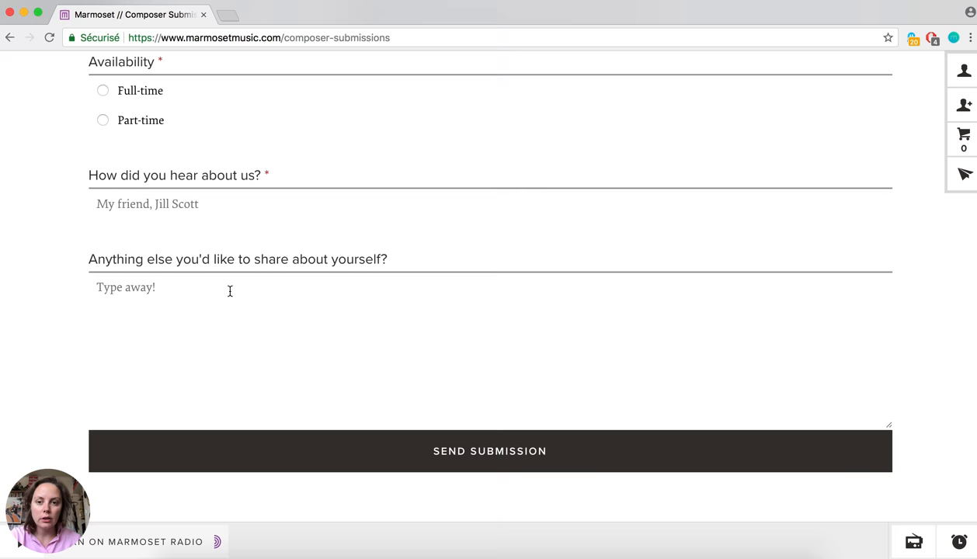
scroll("down", 3)
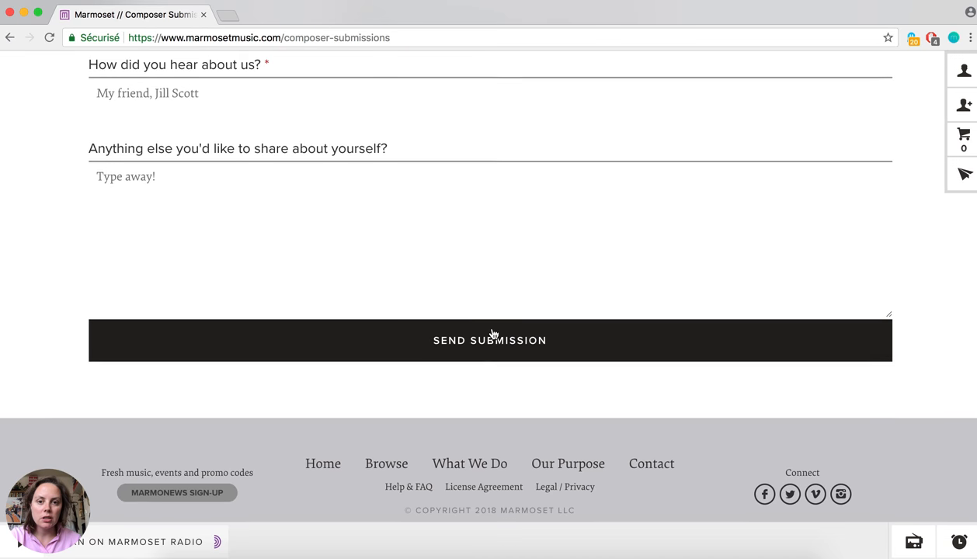